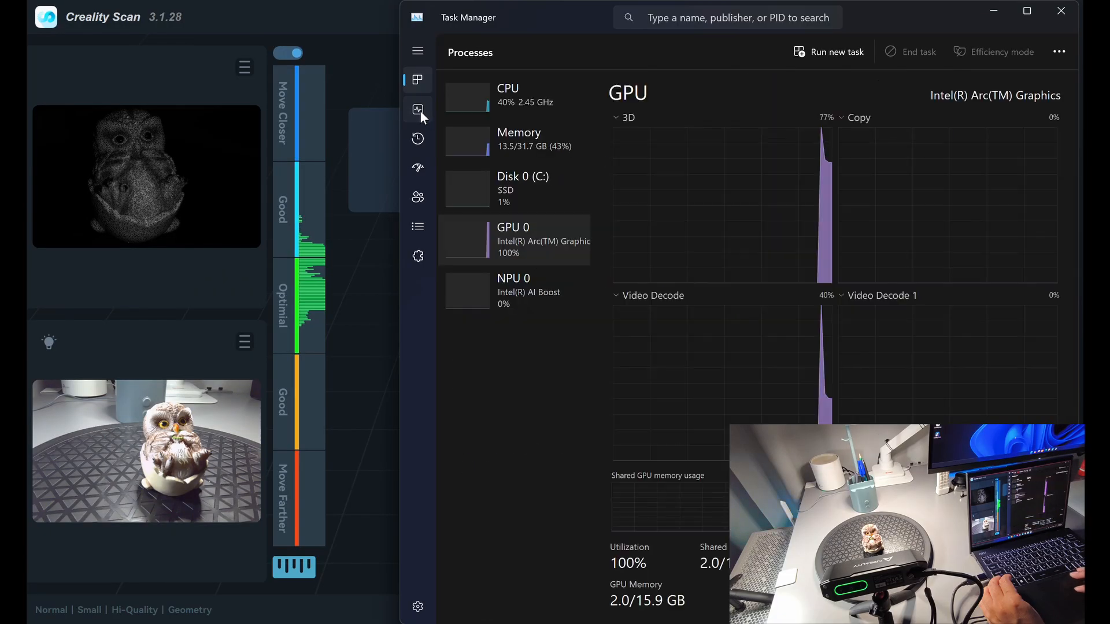
# - Bring the live owl scanning view back in front of Task Manager's GPU page
pyautogui.click(417, 110)
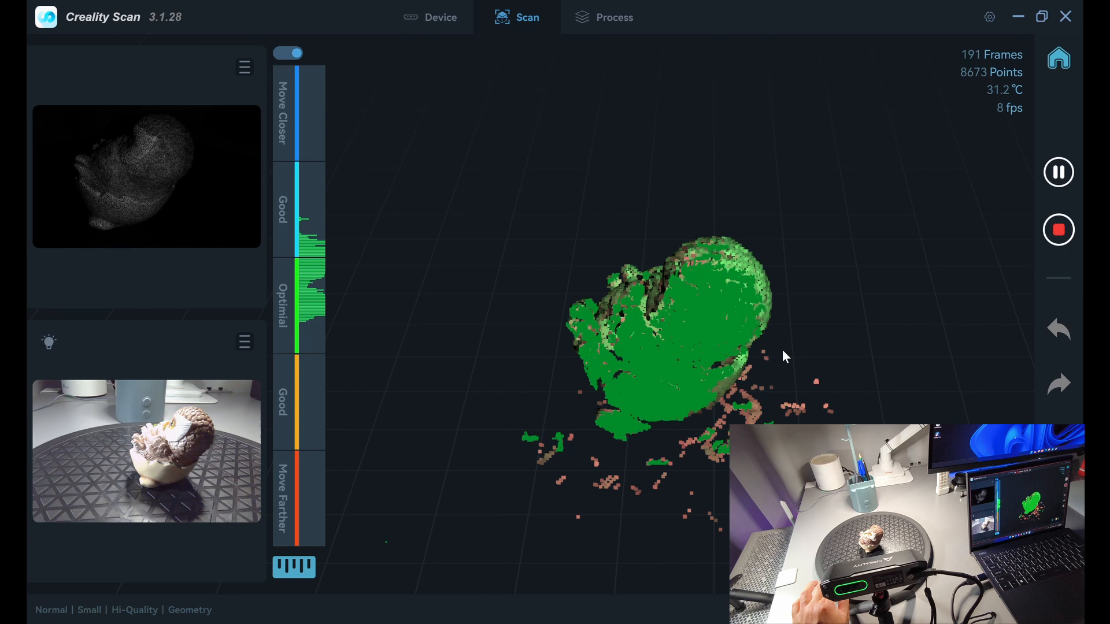
# - Capture the owl to 739 frames, then finish the scan and load Scan_1 for processing
pyautogui.click(1059, 171)
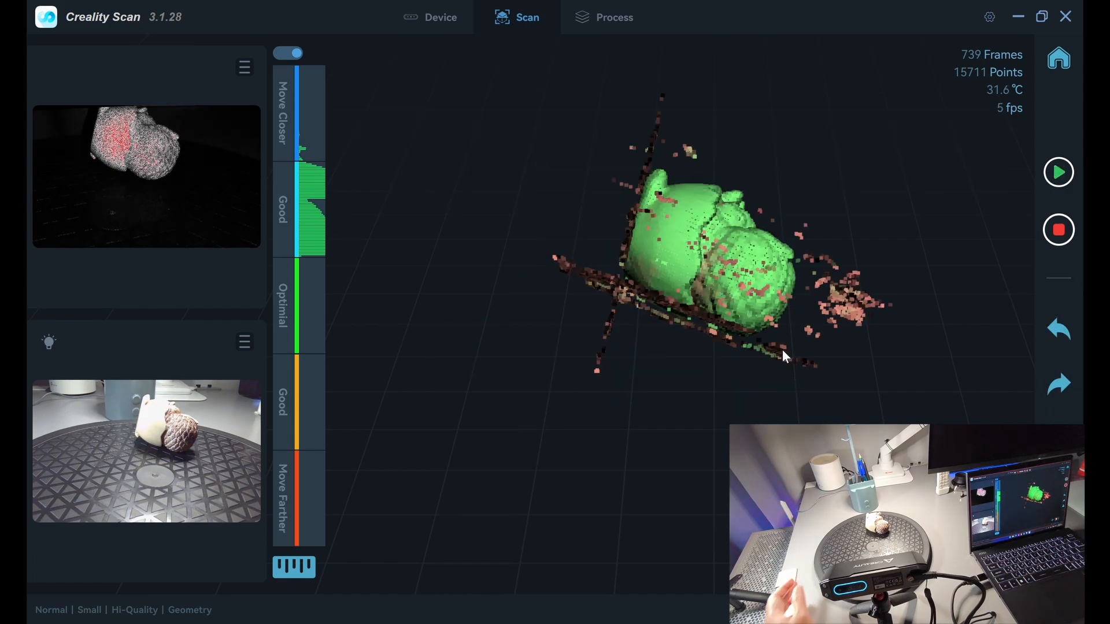
pyautogui.click(616, 16)
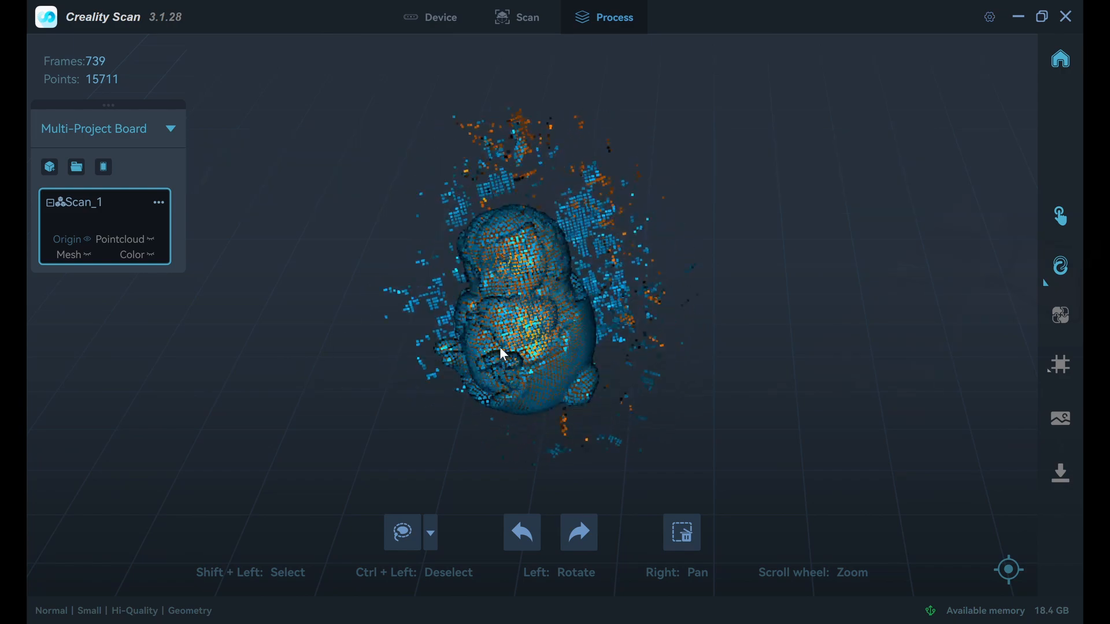
# - Return to the Scan tab to start a fresh, empty scan session
pyautogui.click(527, 16)
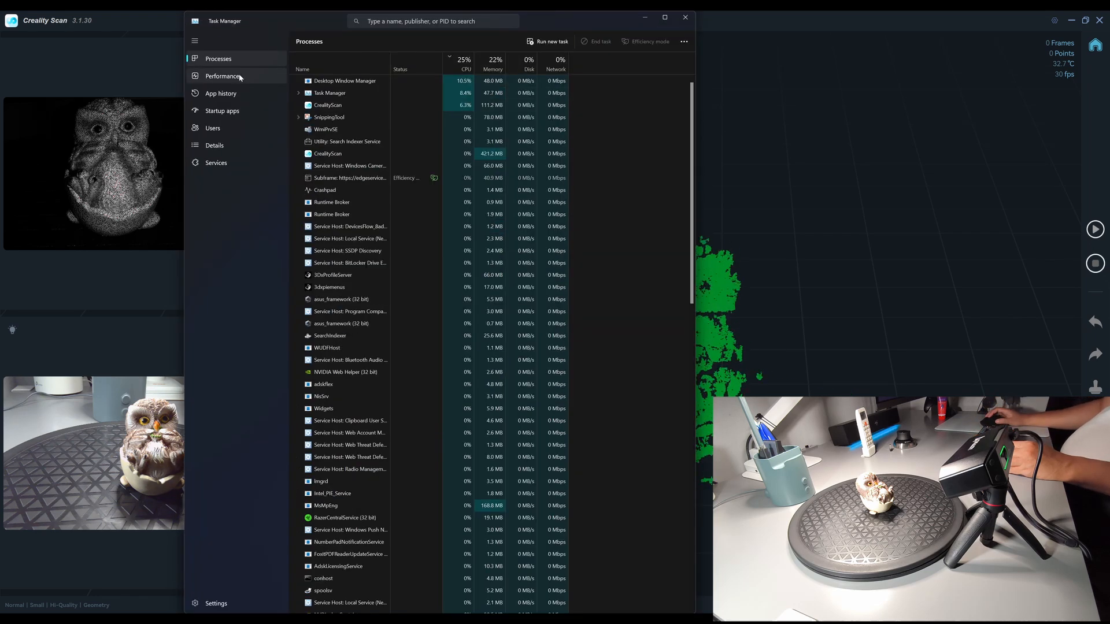
# - Check the CPU, GPU 0 and Memory performance graphs, then close Task Manager
pyautogui.click(222, 76)
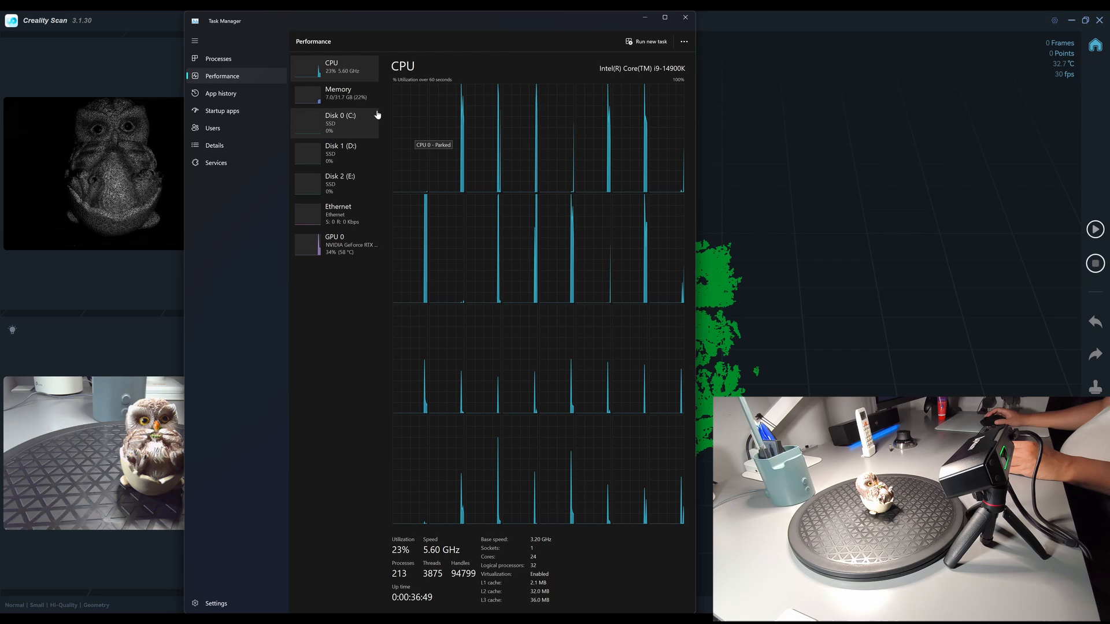
pyautogui.moveTo(347, 246)
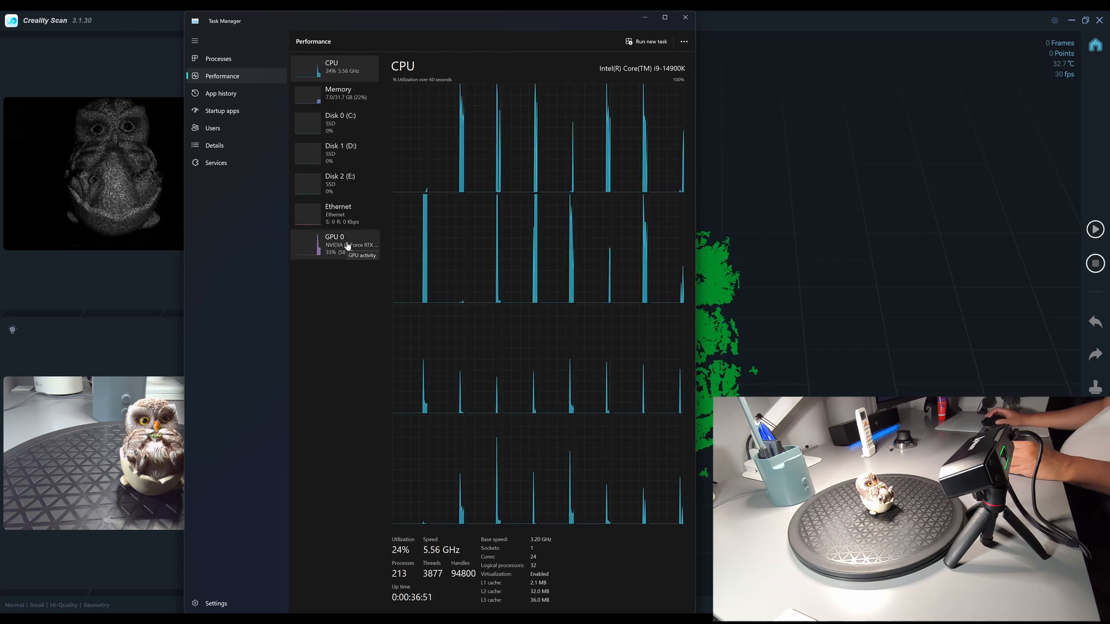
pyautogui.click(334, 245)
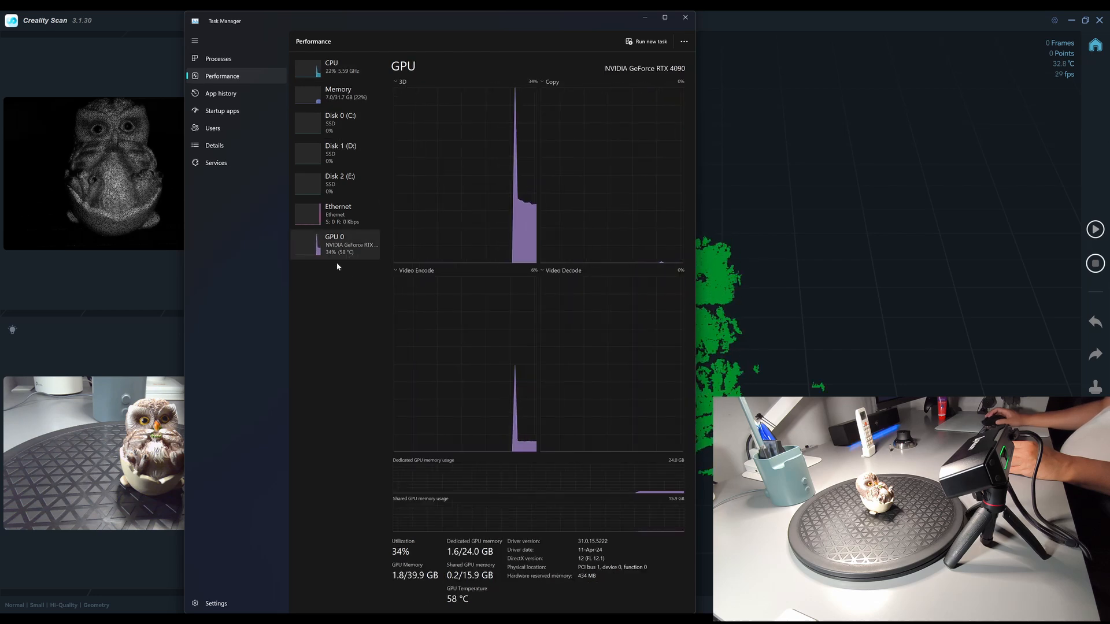
pyautogui.click(341, 67)
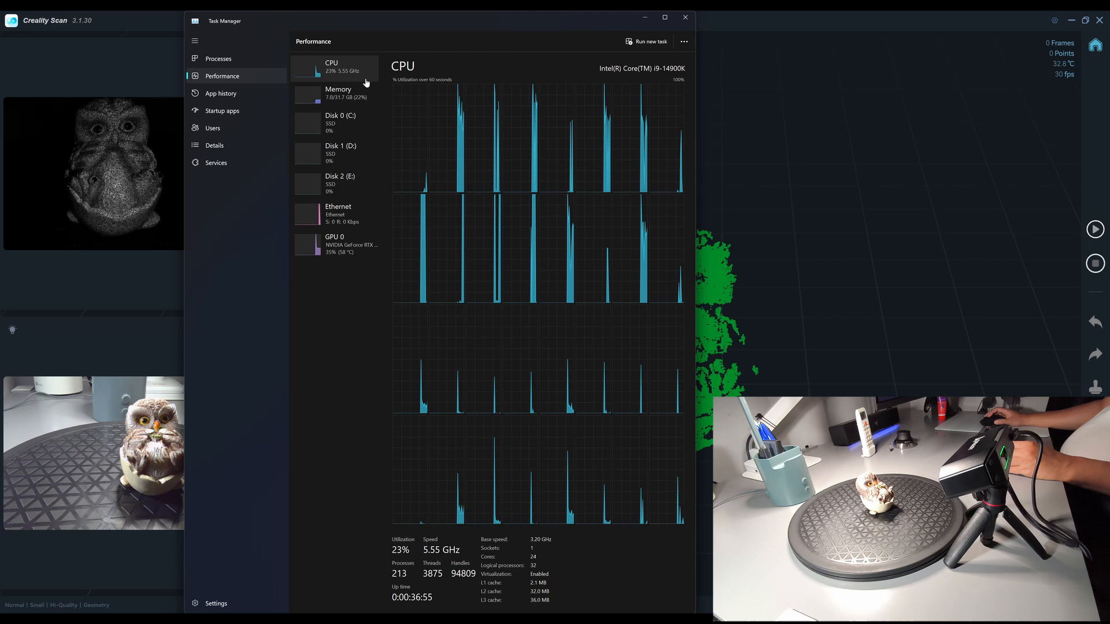
pyautogui.click(338, 92)
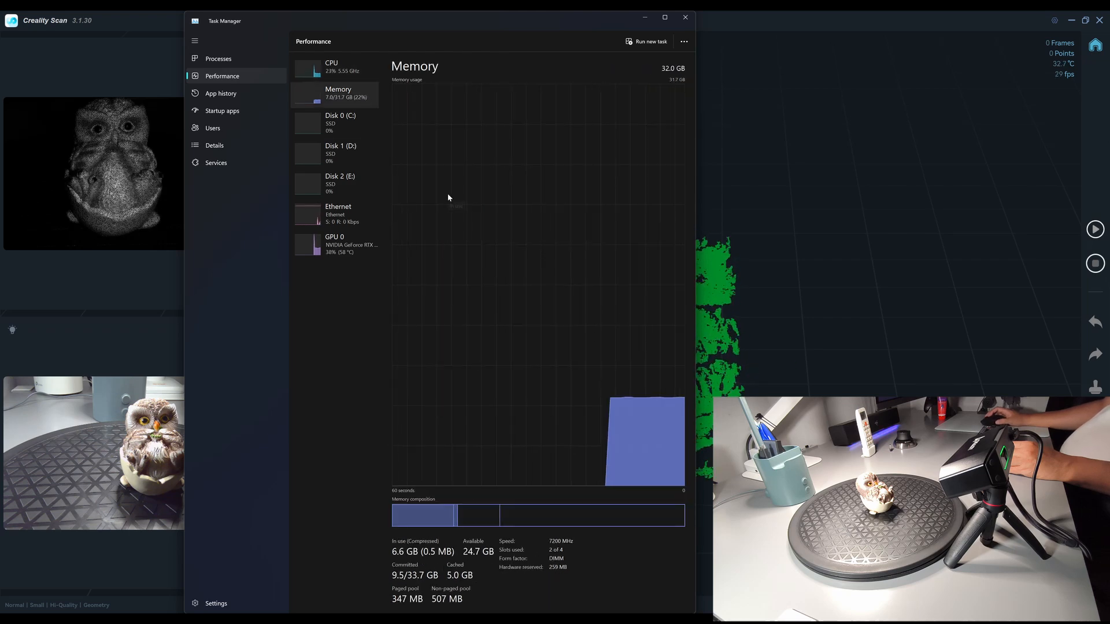
pyautogui.click(685, 16)
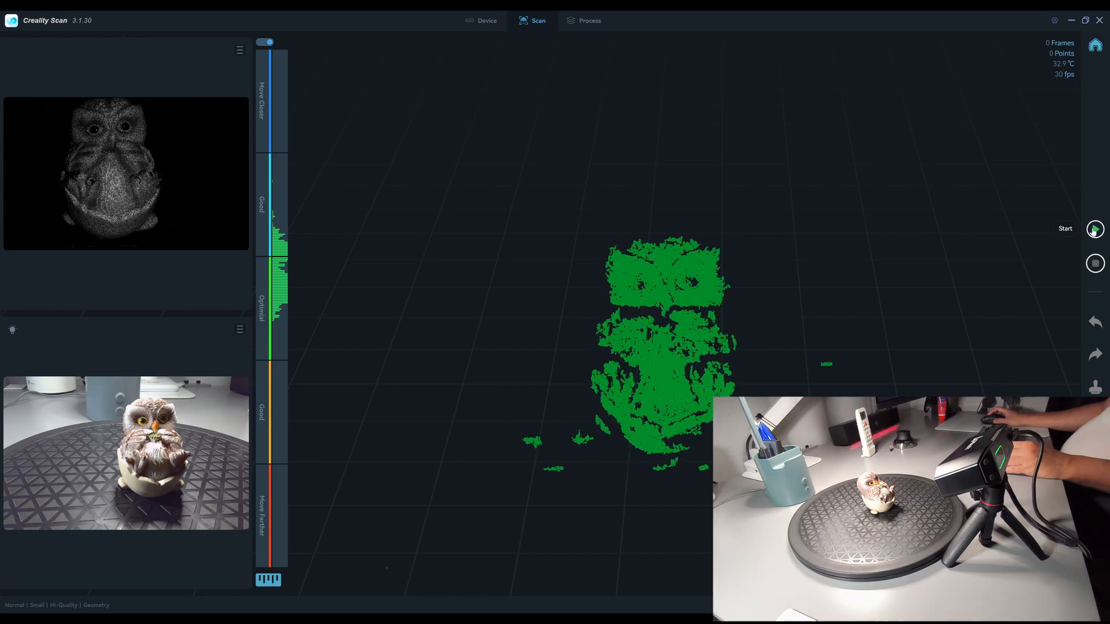
# - Start capturing the upright owl and pause at 504 frames so it can be flipped
pyautogui.click(1094, 229)
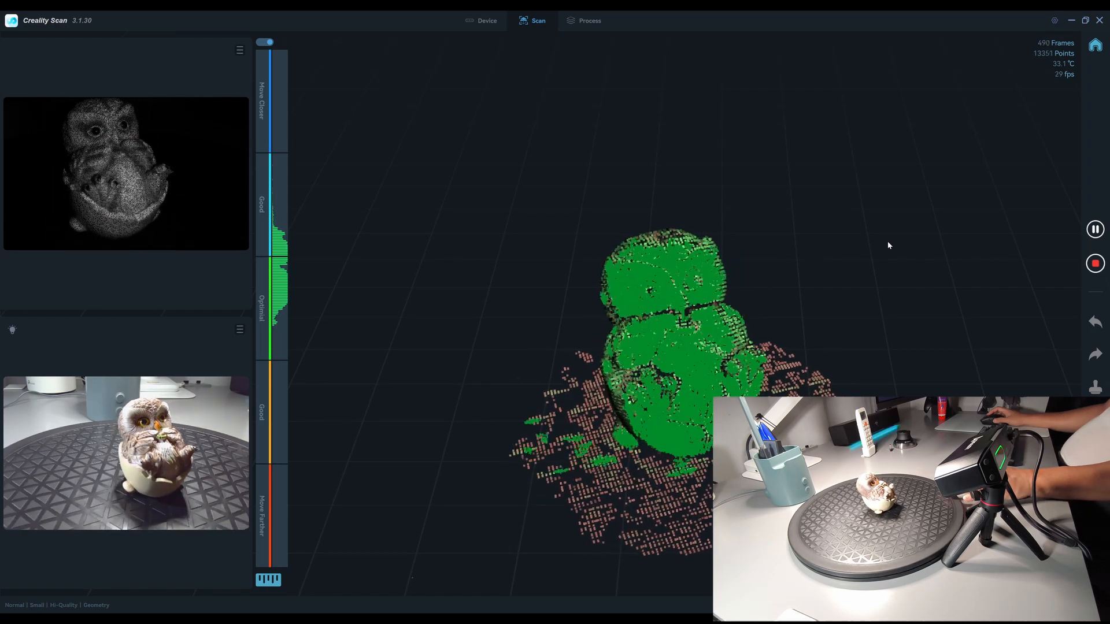
pyautogui.click(1095, 229)
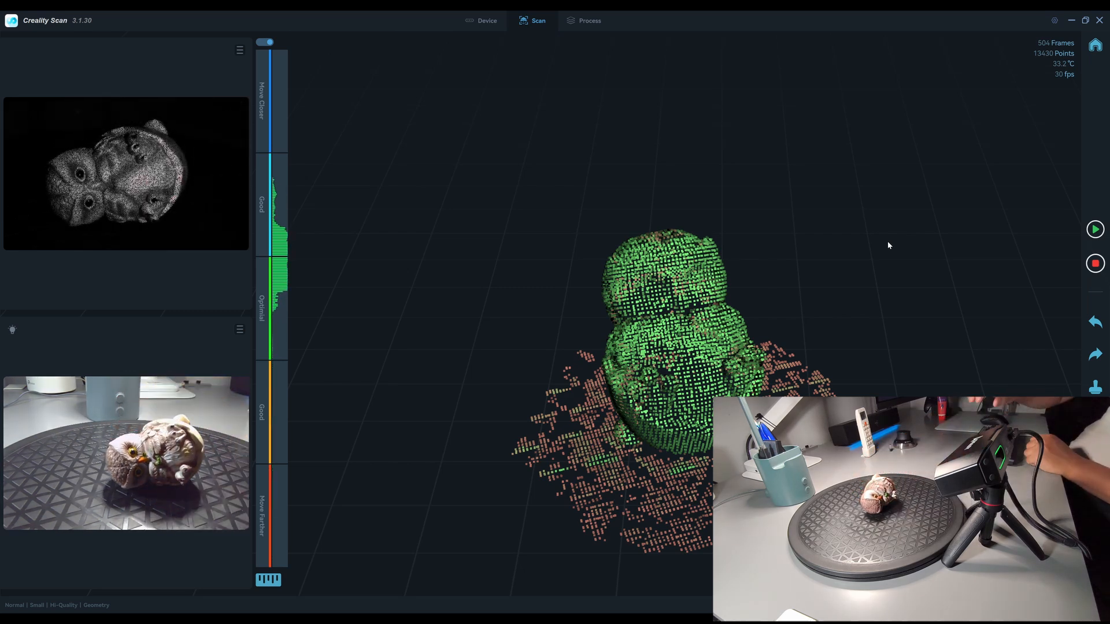
# - Resume capturing the flipped owl to 1,516 frames, pause, and stop to move to processing
pyautogui.click(1095, 229)
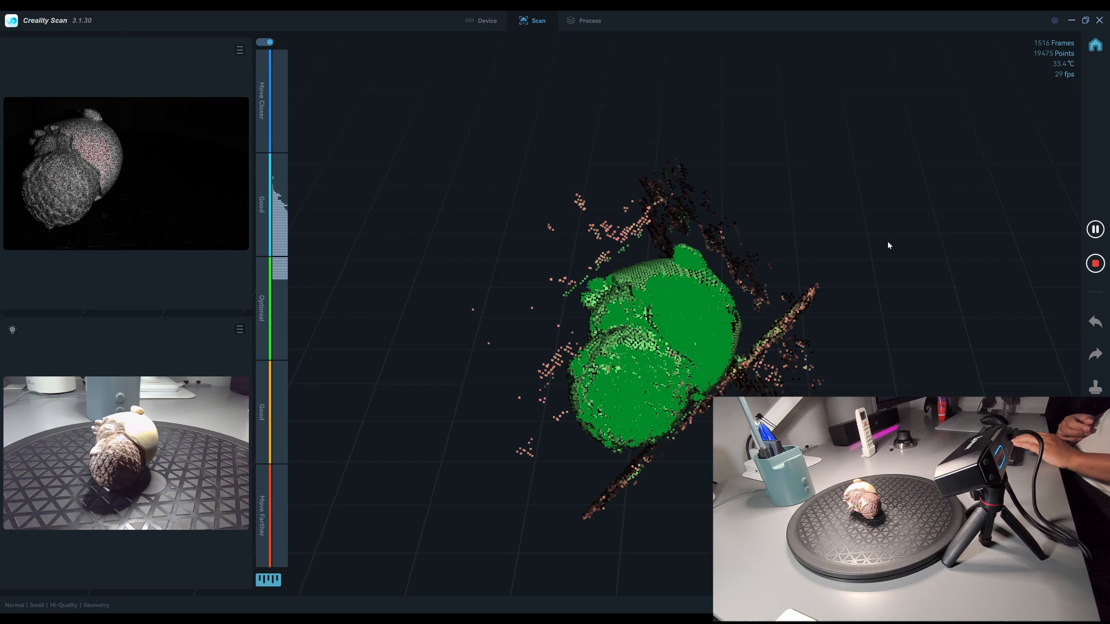
pyautogui.click(1095, 229)
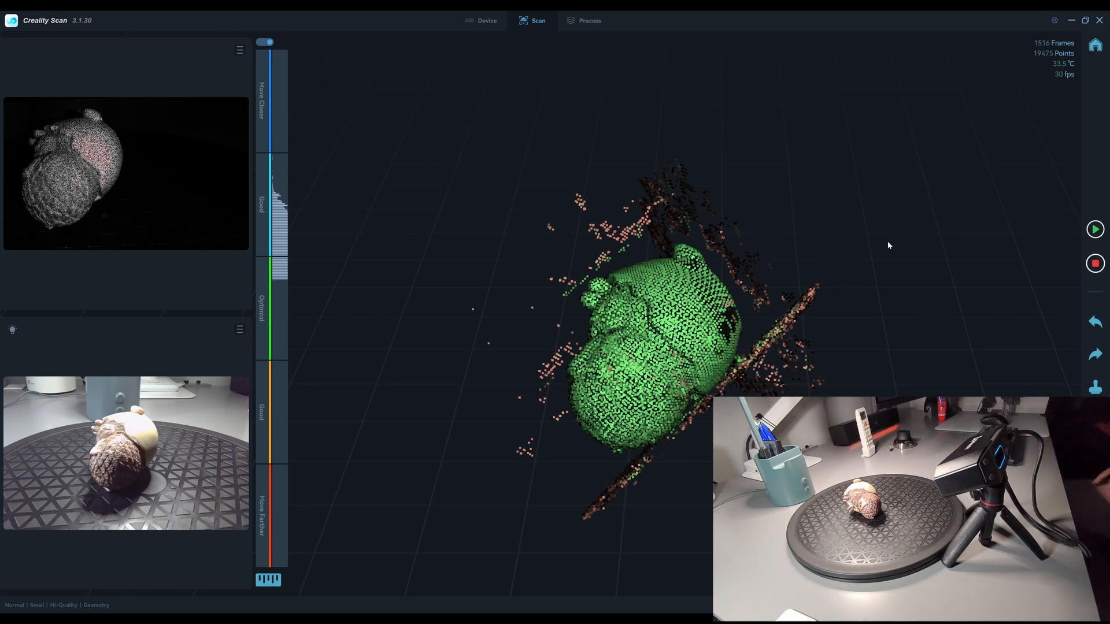
pyautogui.click(589, 21)
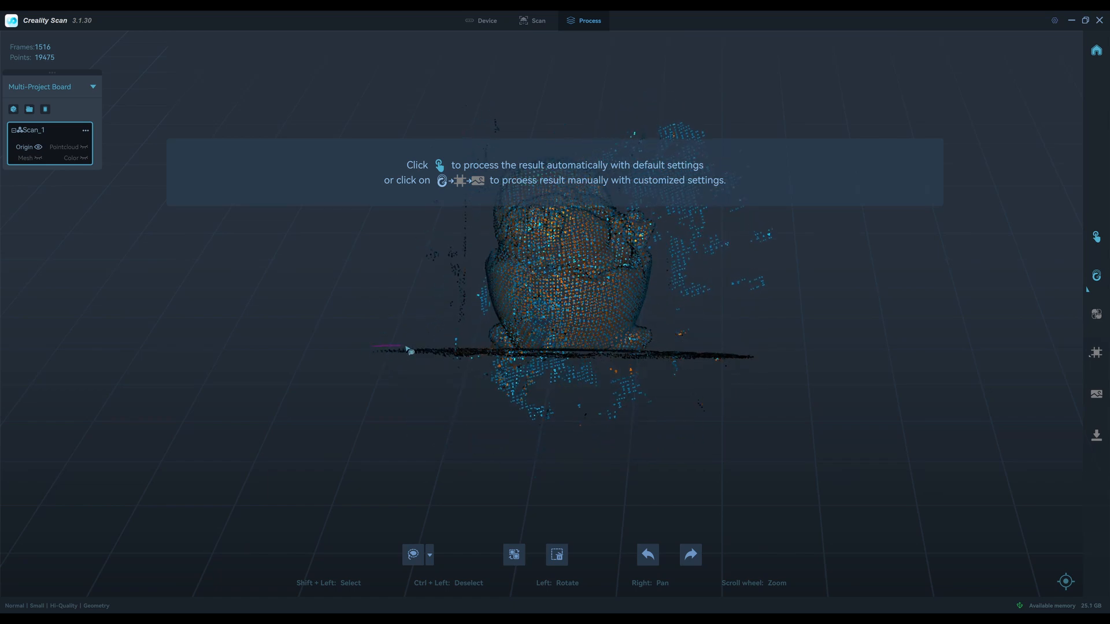
# - Start point cloud optimization of the 1,516-frame owl scan
pyautogui.click(556, 555)
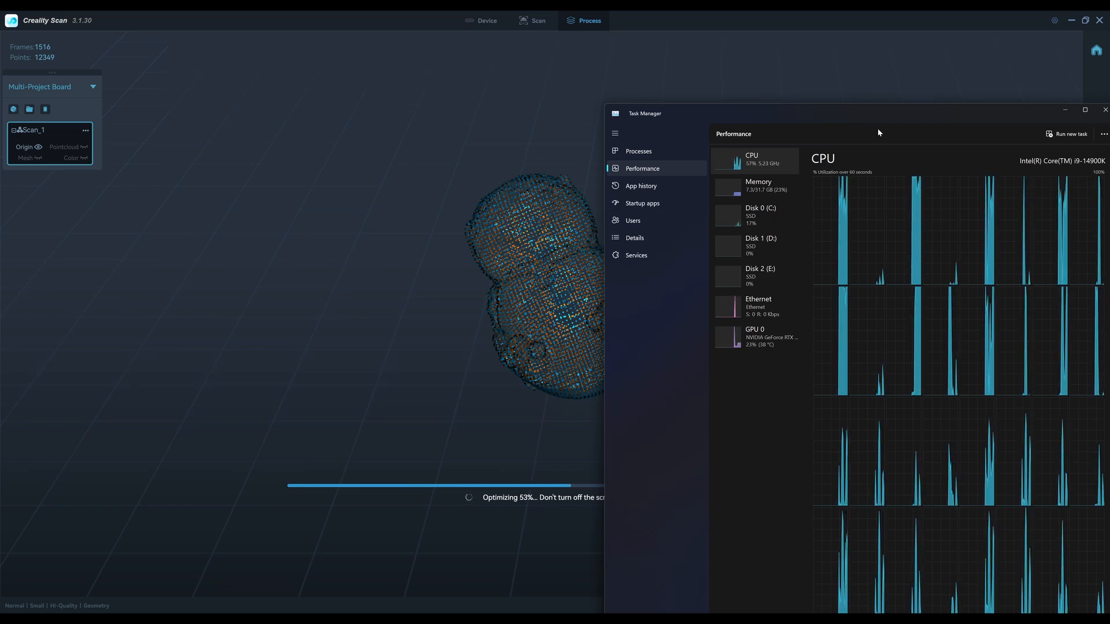
# - Move Task Manager aside while optimization completes at 1,987,381 points
pyautogui.moveTo(878, 132); pyautogui.dragTo(316, 221)
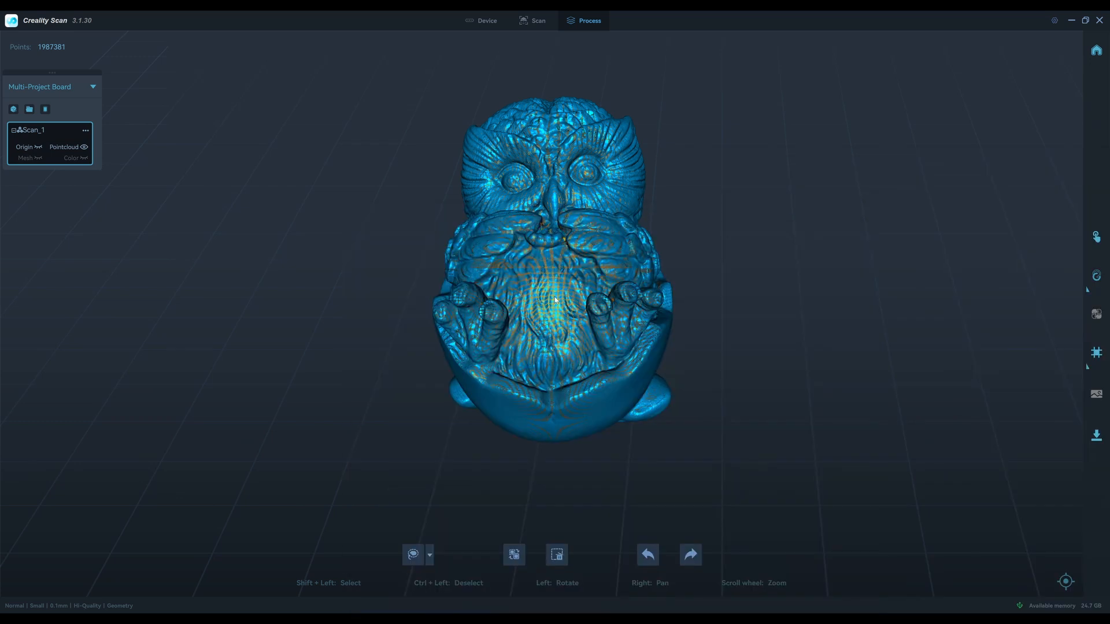
# - Mesh the owl with Manual settings at 5,000,000 faces and inspect the colour-textured result
pyautogui.click(1096, 365)
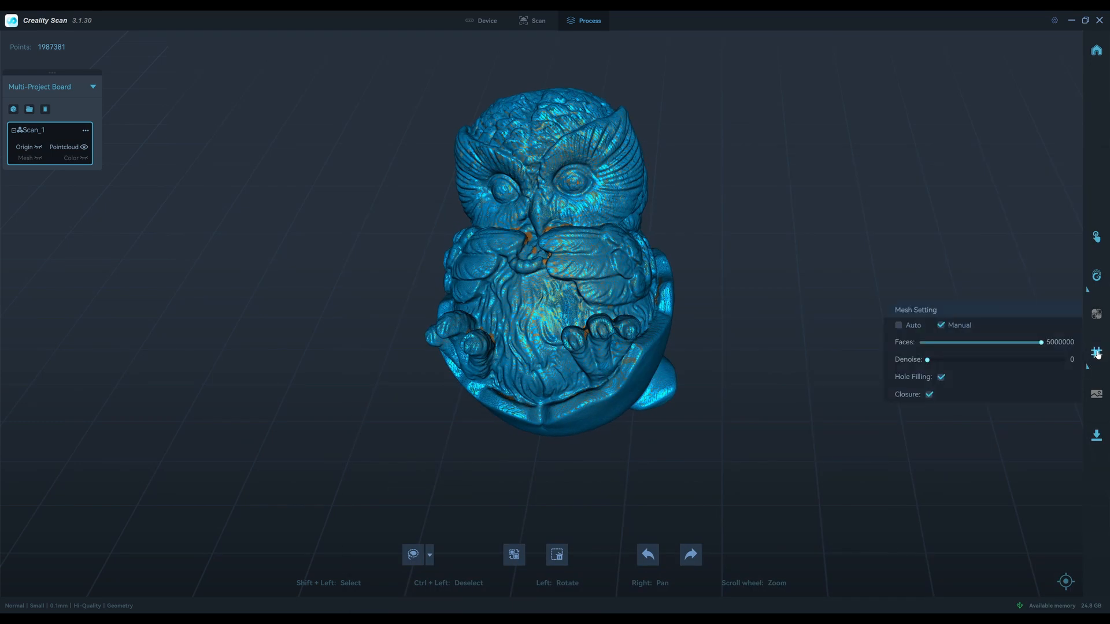
pyautogui.click(1096, 350)
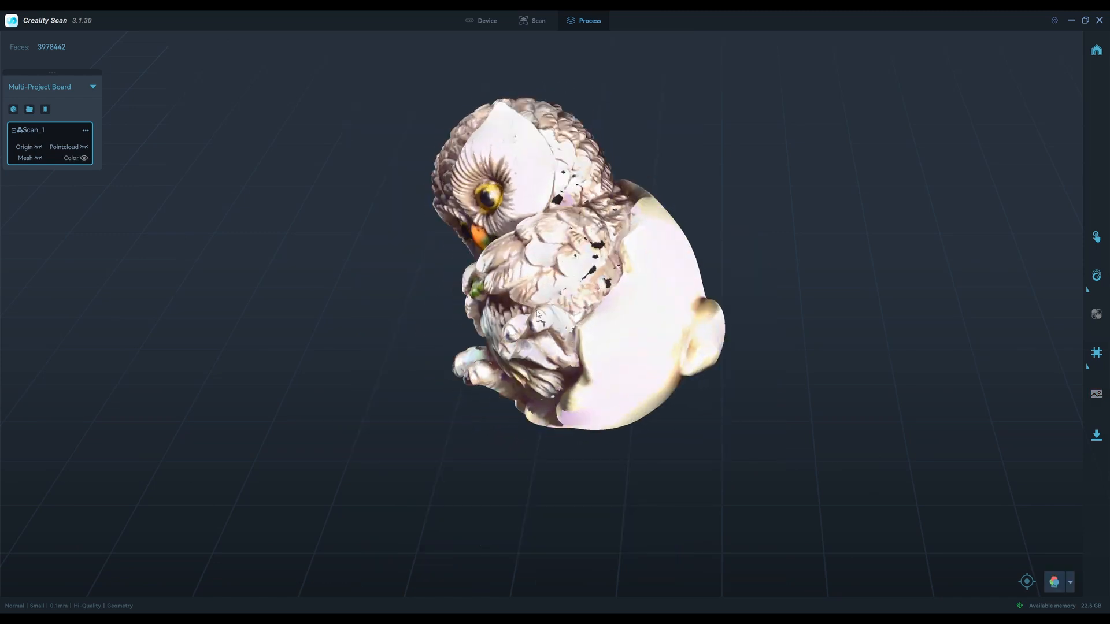
pyautogui.moveTo(537, 311); pyautogui.dragTo(566, 290)
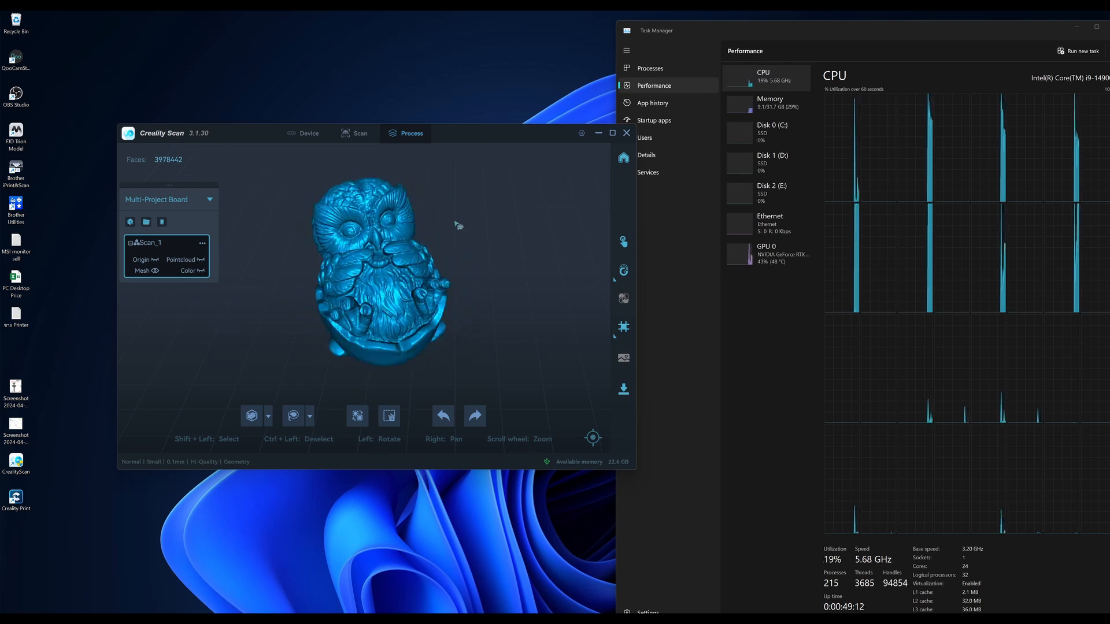
# - Show GPU 0 usage in Task Manager and orbit the untextured owl mesh
pyautogui.click(767, 253)
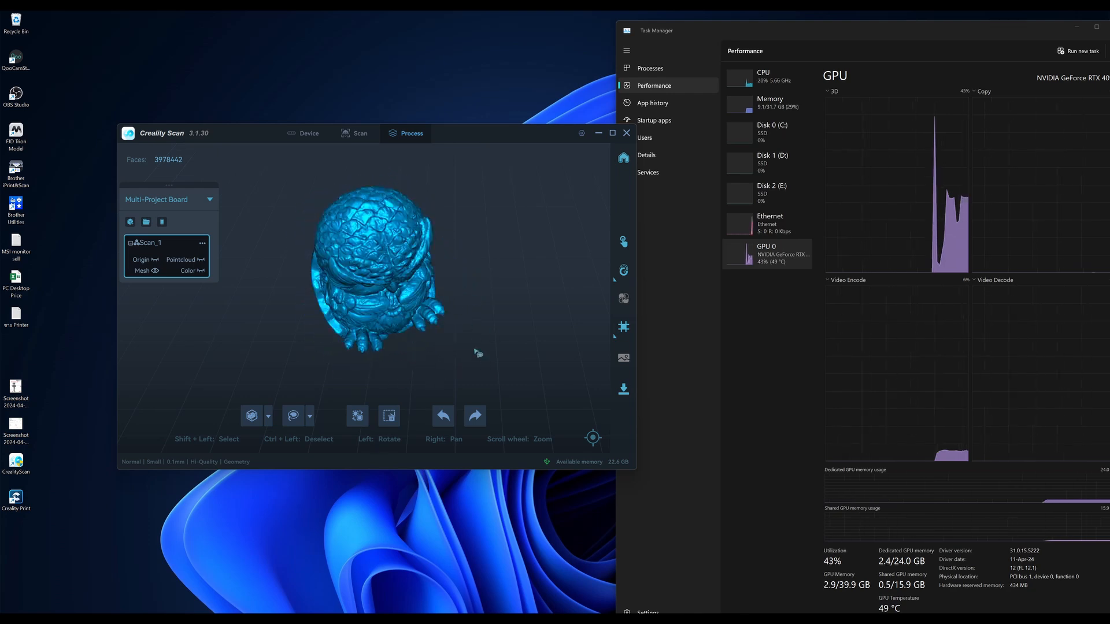
pyautogui.moveTo(477, 353); pyautogui.dragTo(524, 301)
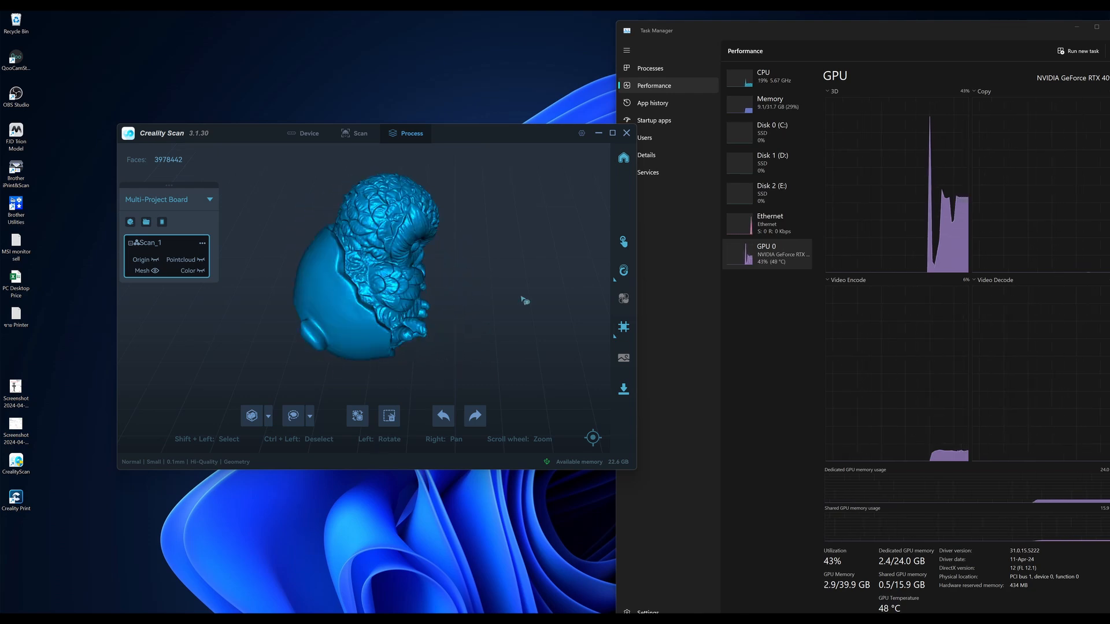